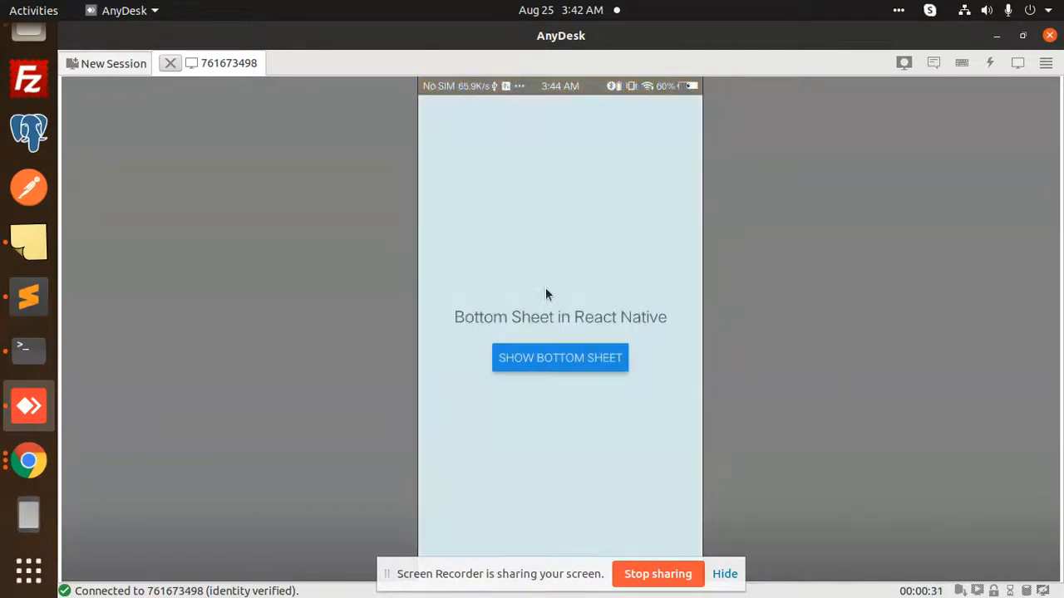
Step: Search 'npm btr' in Firefox and open the react-native-btr npm package page to read its Readme
{"action": "left_click", "coordinate": [559, 357]}
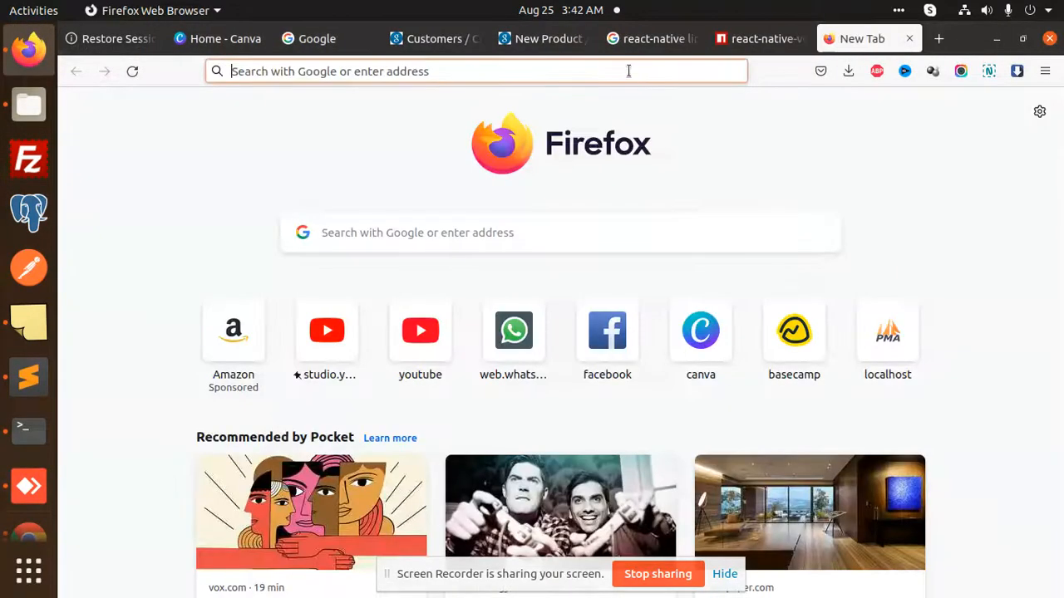
{"action": "type", "text": "npm"}
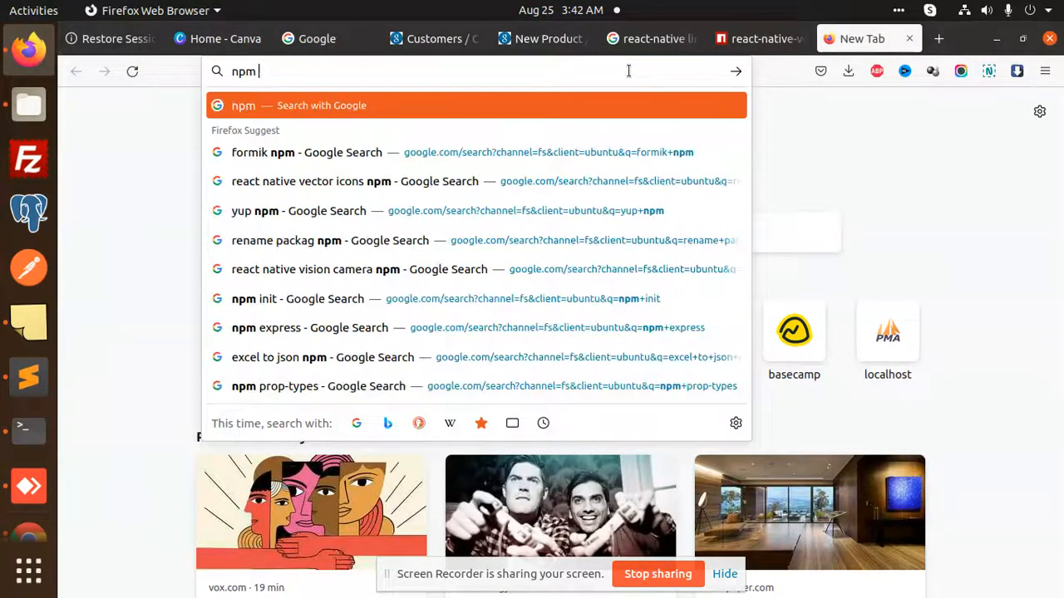
{"action": "type", "text": "bt"}
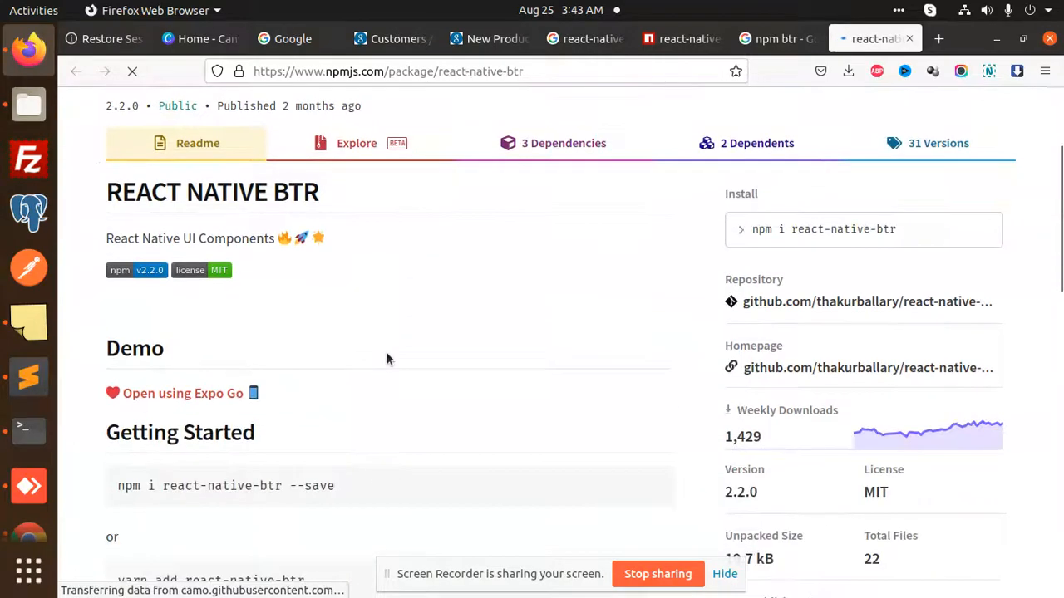
{"action": "scroll", "scroll_direction": "down", "scroll_amount": 3}
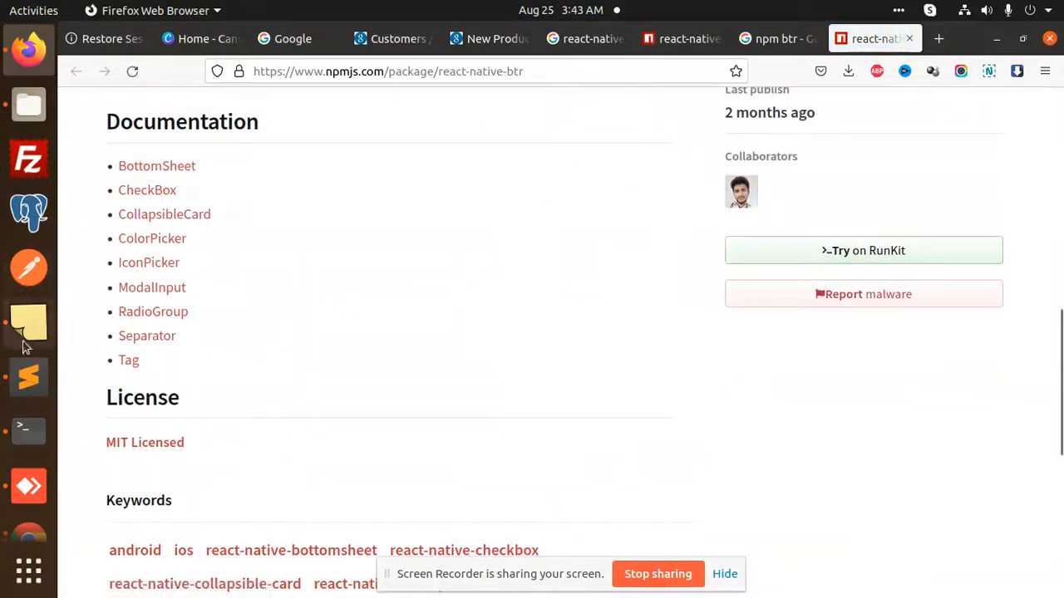
{"action": "left_click", "coordinate": [29, 377]}
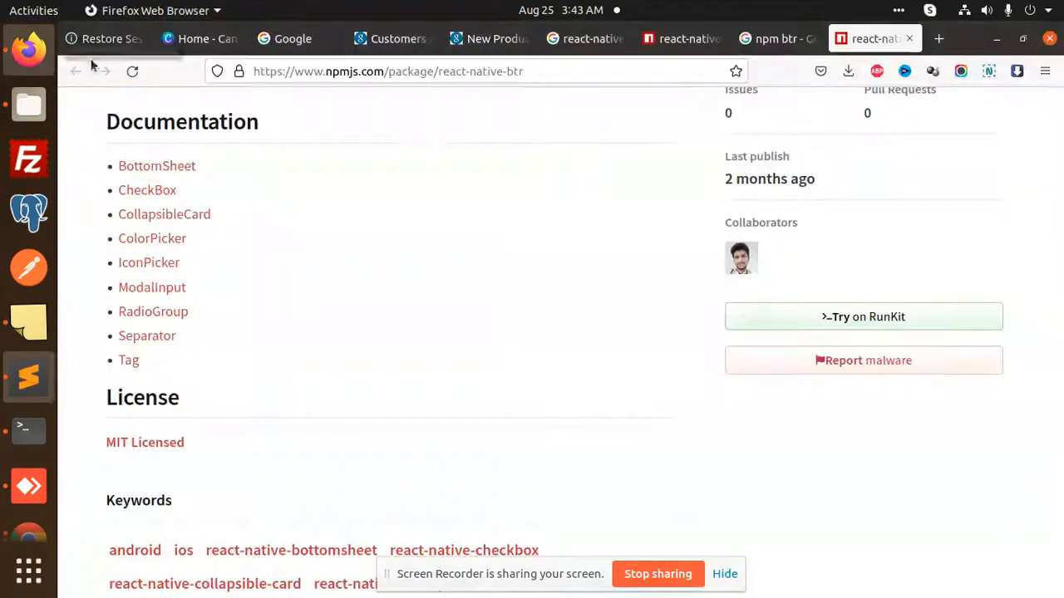
{"action": "scroll", "scroll_direction": "up", "scroll_amount": 3}
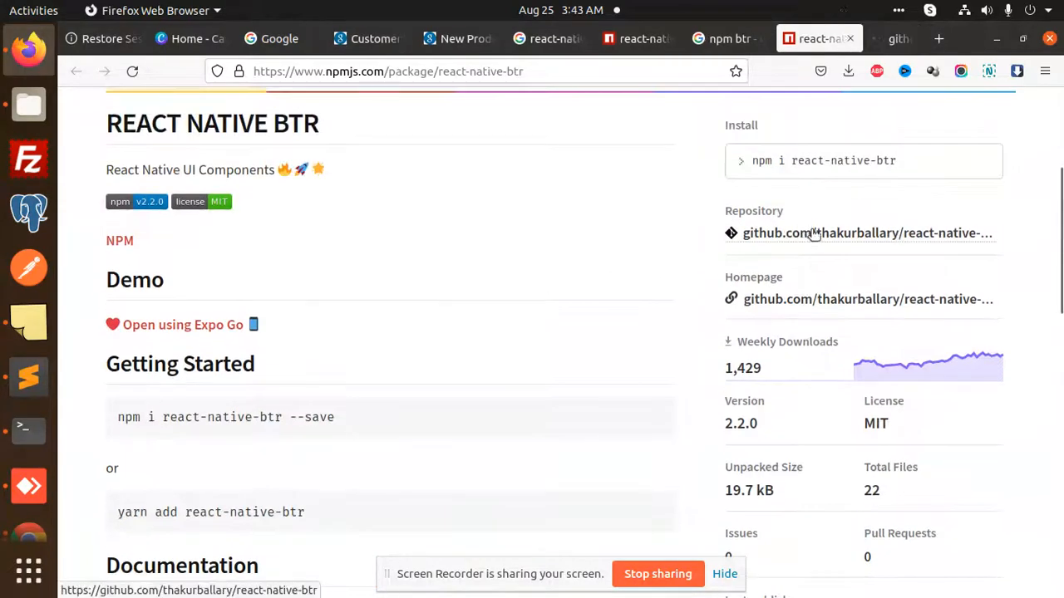
Step: Open the react-native-btr GitHub repository, read the BottomSheet Props table, and go back
{"action": "left_click", "coordinate": [814, 233]}
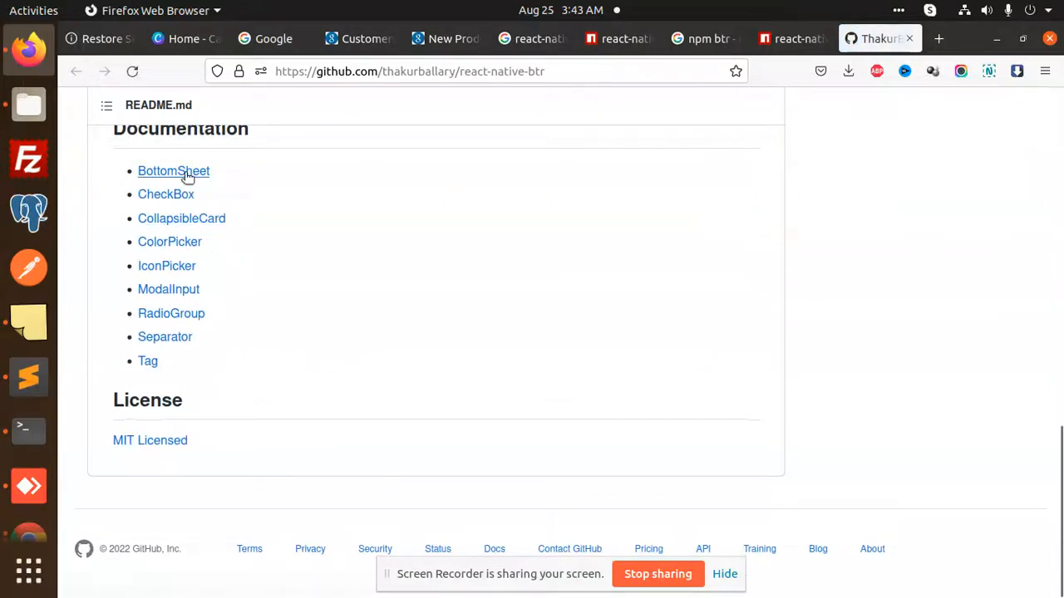
{"action": "left_click", "coordinate": [172, 170]}
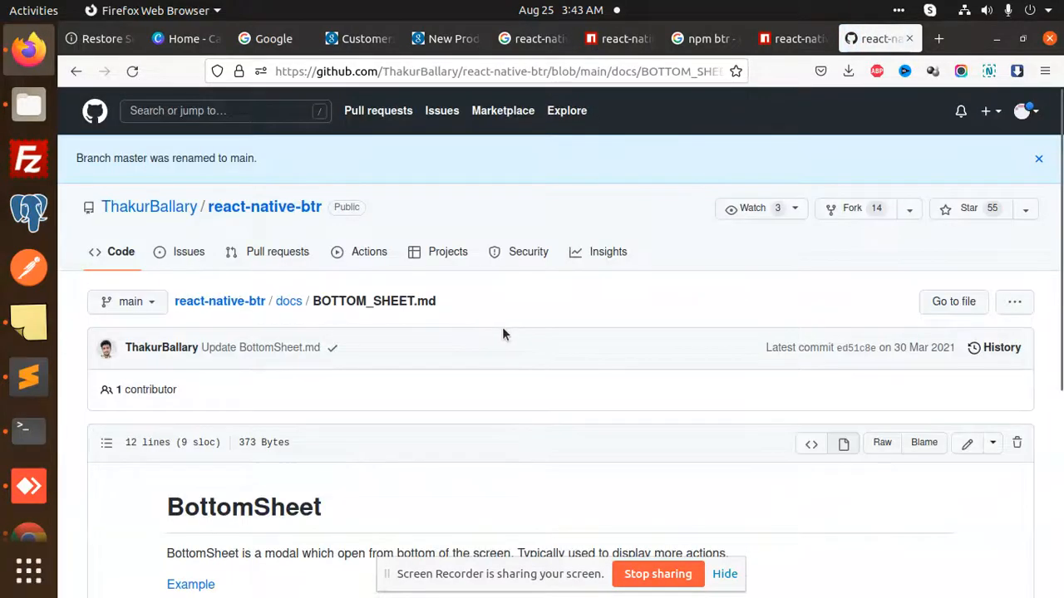
{"action": "scroll", "scroll_direction": "down", "scroll_amount": 3}
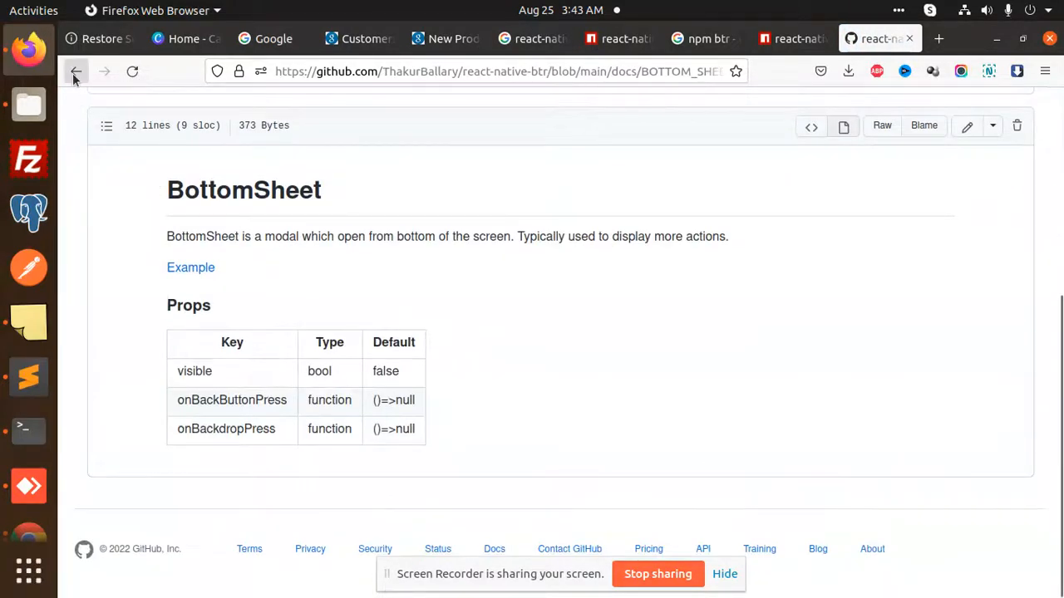
{"action": "left_click", "coordinate": [74, 71]}
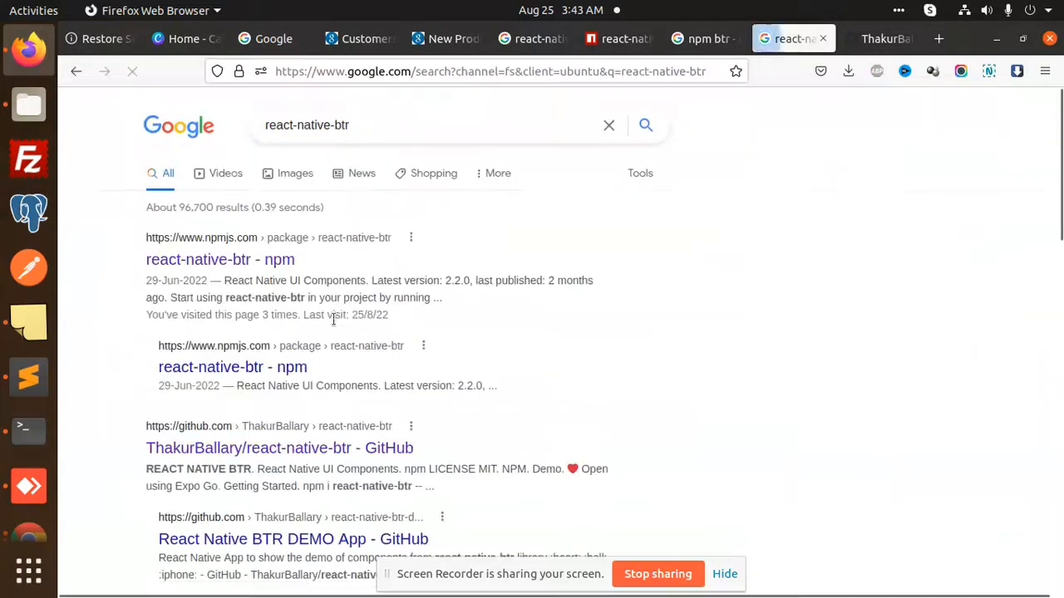
Step: Recheck Getting Started on the react-native-btr npm tab, then switch to App.js in Sublime Text
{"action": "left_click", "coordinate": [219, 259]}
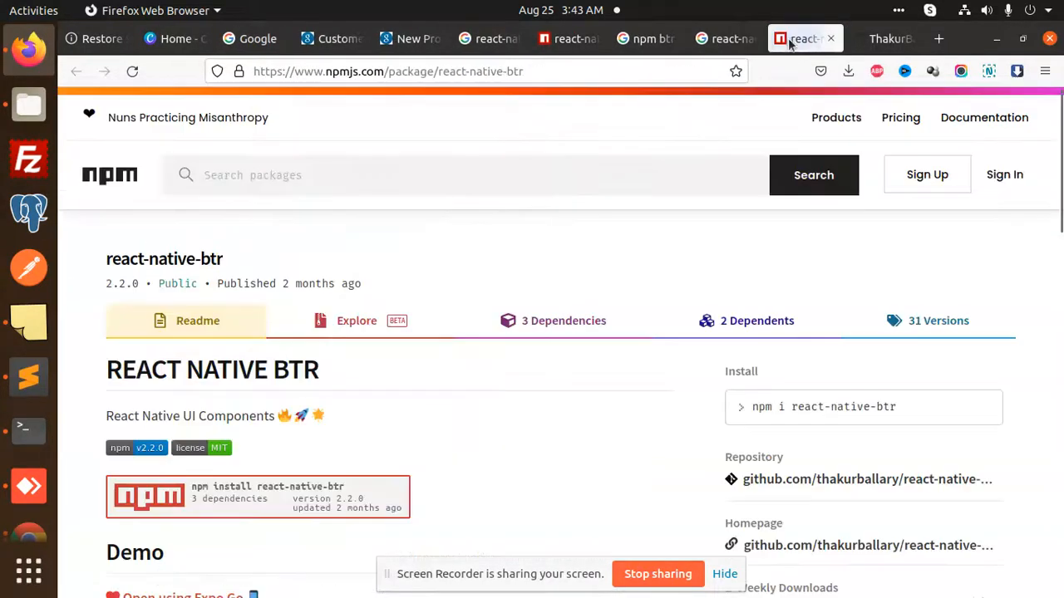
{"action": "scroll", "scroll_direction": "down", "scroll_amount": 3}
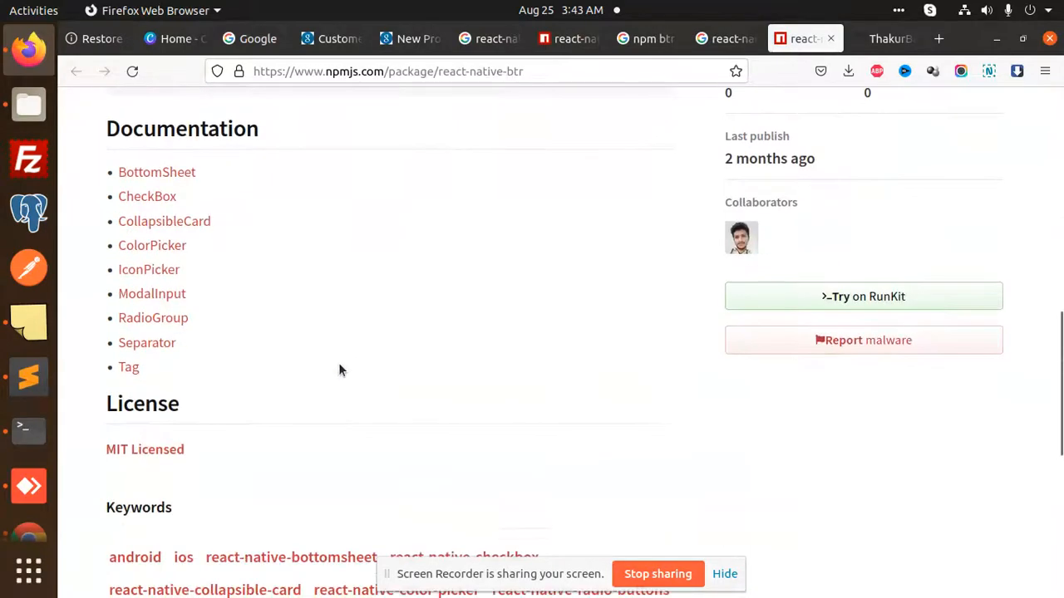
{"action": "scroll", "scroll_direction": "down", "scroll_amount": 3}
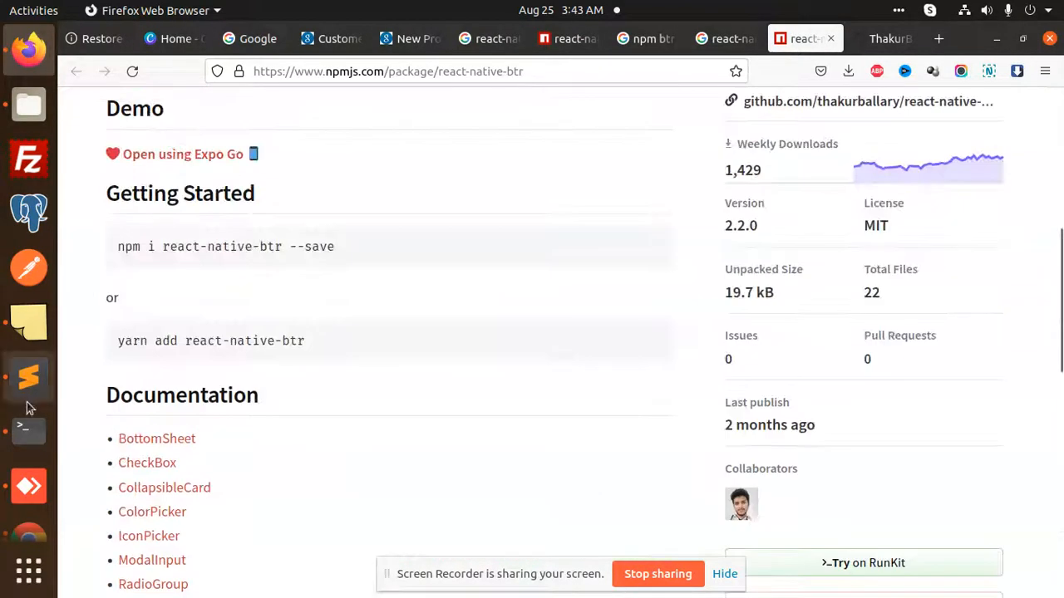
{"action": "left_click", "coordinate": [27, 377]}
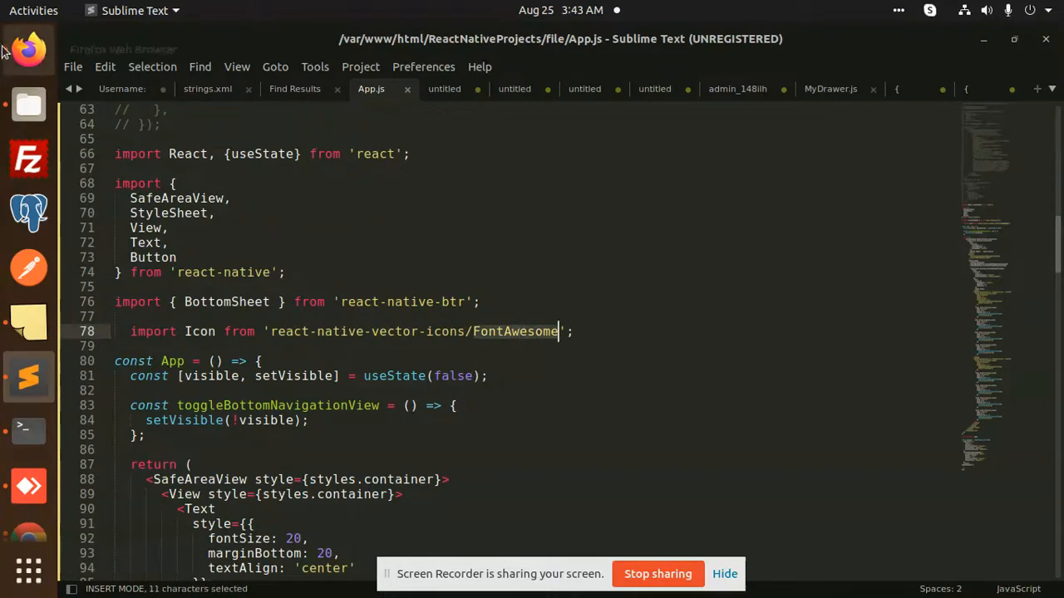
Step: Switch from App.js back to Firefox to reach the react-native-vector-icons npm page
{"action": "left_click", "coordinate": [32, 45]}
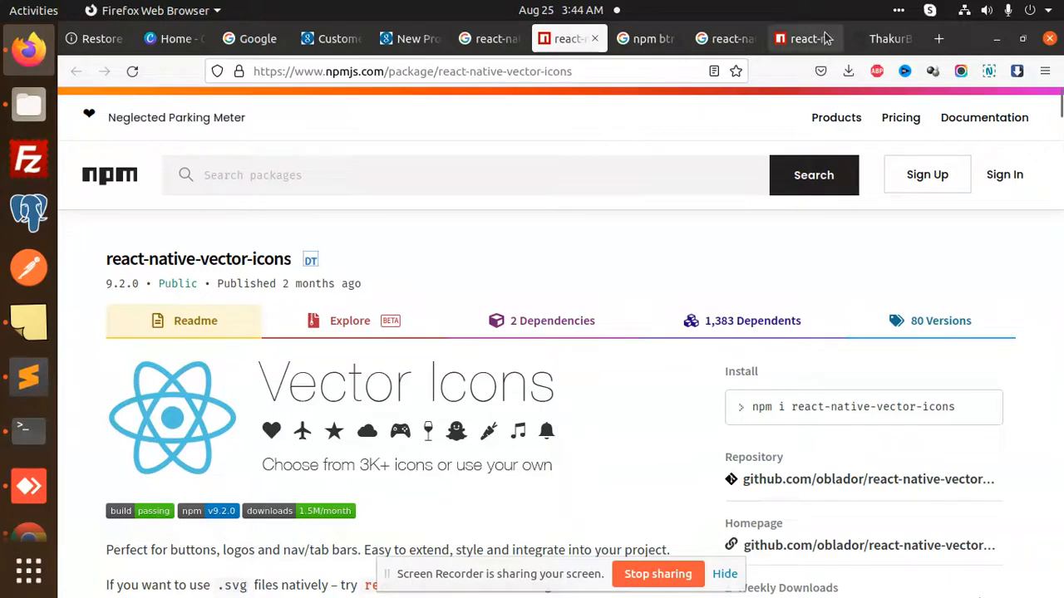
Step: In the react-native-btr GitHub repository, open src > Components and scroll through the BottomSheet source
{"action": "left_click", "coordinate": [803, 38]}
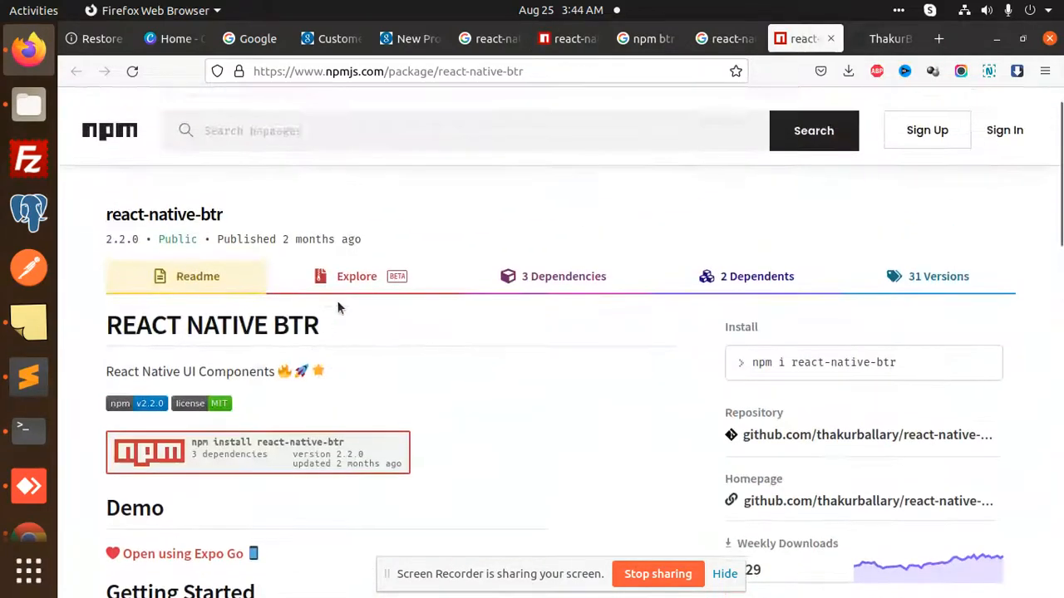
{"action": "scroll", "scroll_direction": "down", "scroll_amount": 3}
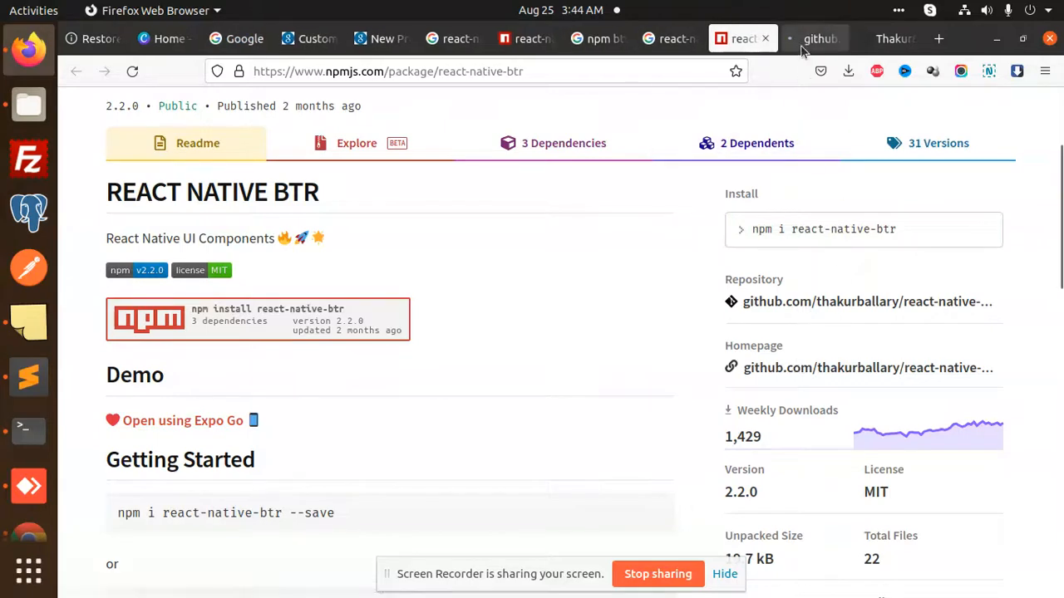
{"action": "left_click", "coordinate": [817, 38]}
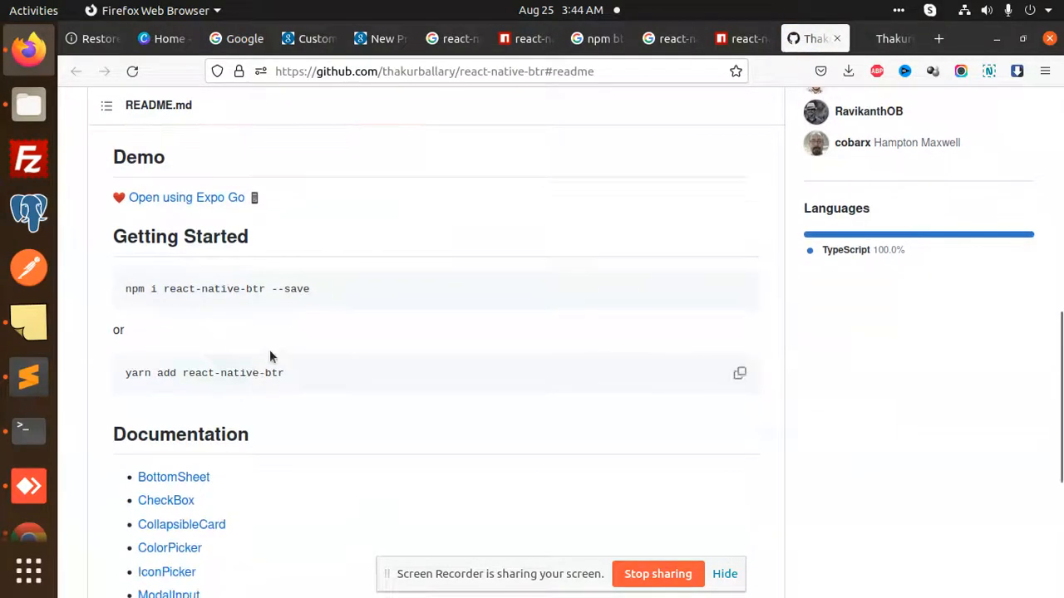
{"action": "scroll", "scroll_direction": "down", "scroll_amount": 3}
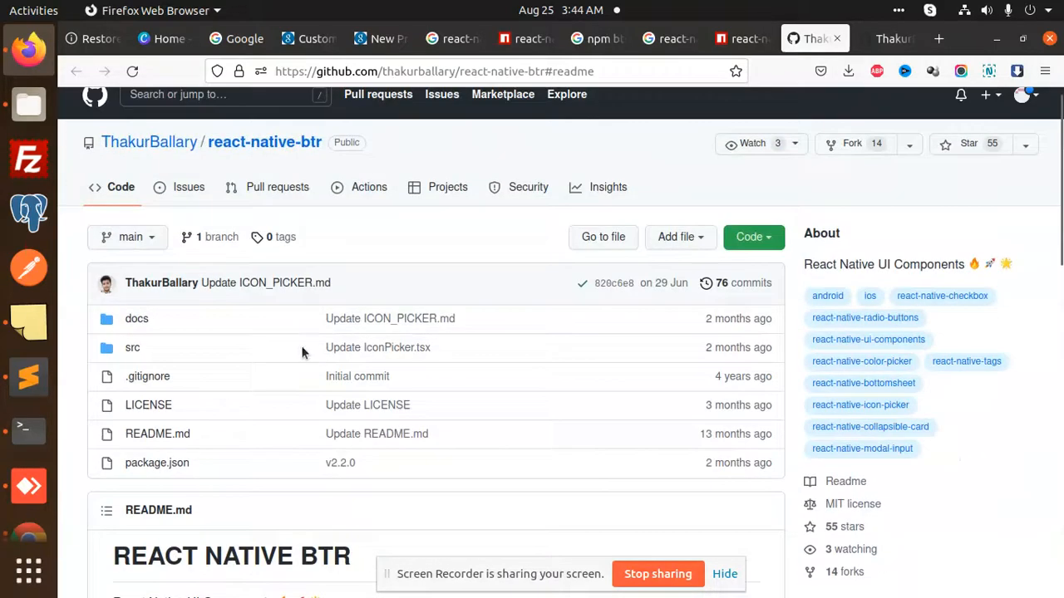
{"action": "mouse_move", "coordinate": [133, 349]}
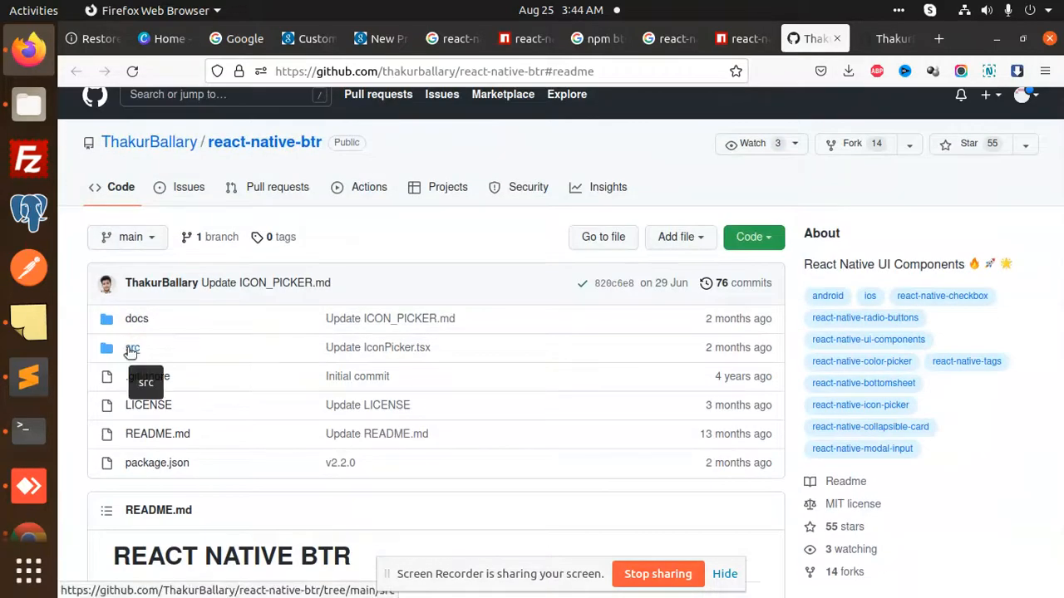
{"action": "left_click", "coordinate": [133, 349]}
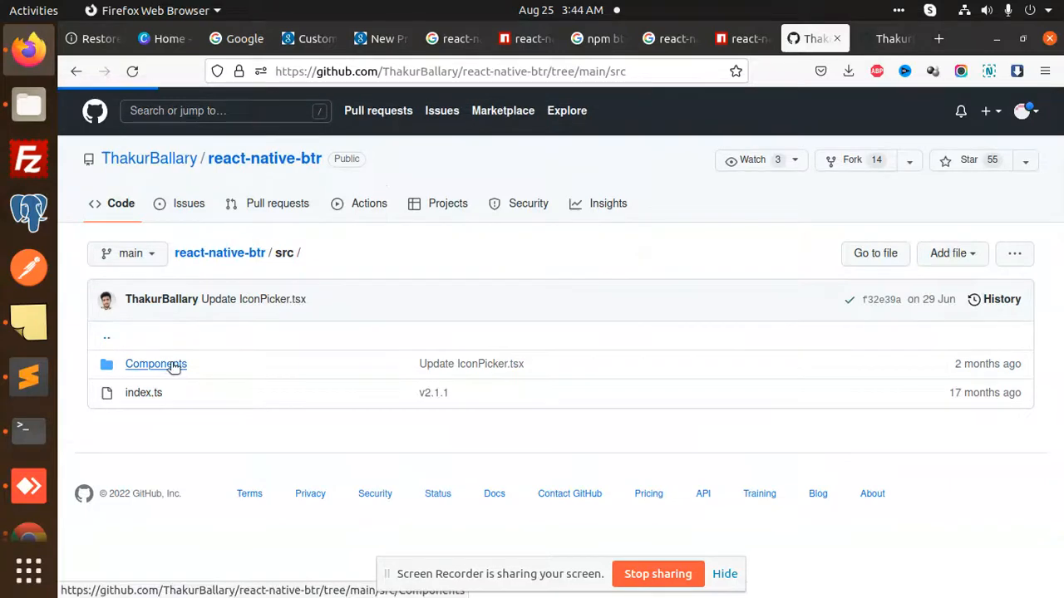
{"action": "left_click", "coordinate": [155, 364]}
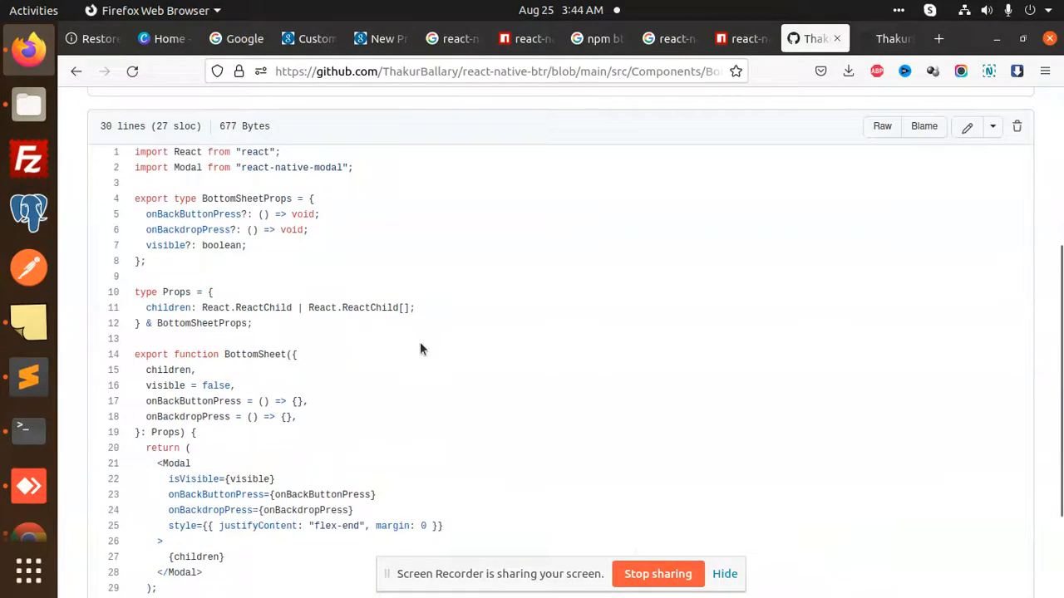
{"action": "scroll", "scroll_direction": "down", "scroll_amount": 3}
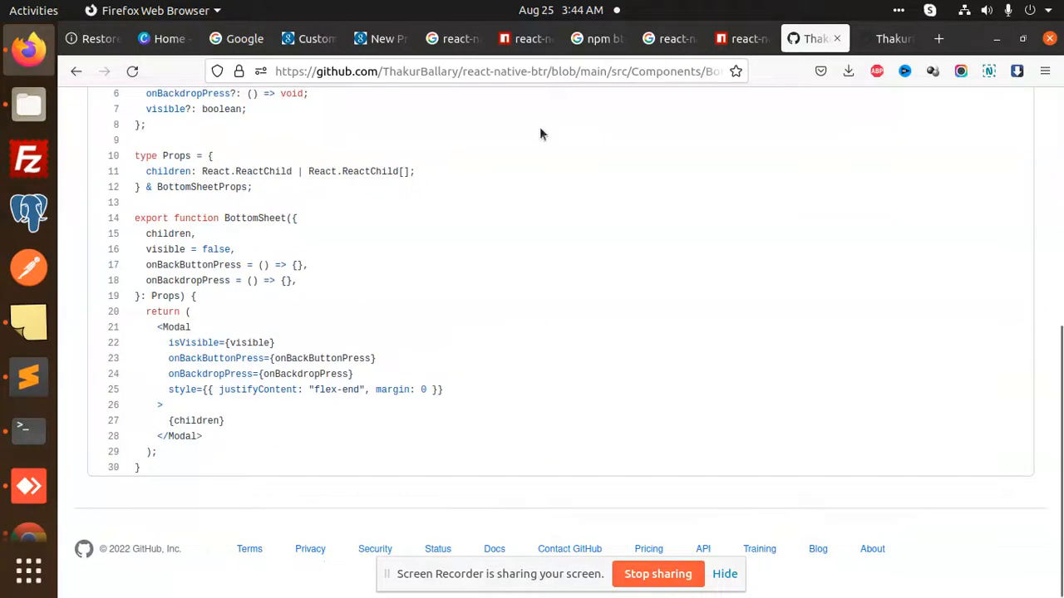
{"action": "mouse_move", "coordinate": [28, 430]}
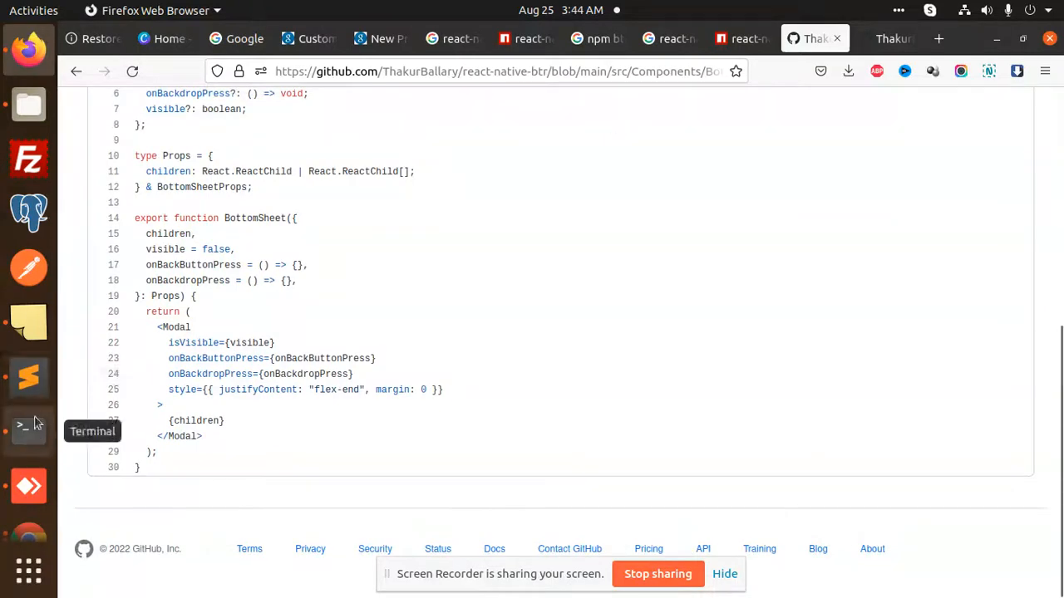
{"action": "mouse_move", "coordinate": [28, 378]}
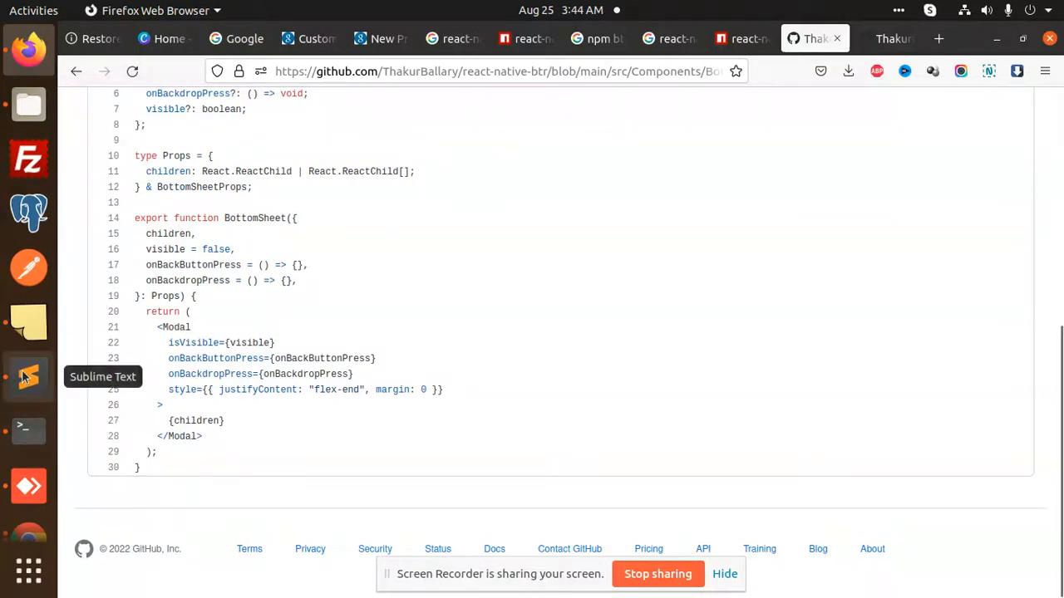
Step: Scroll through App.js's BottomSheet JSX down to the Share Using icons
{"action": "left_click", "coordinate": [28, 377]}
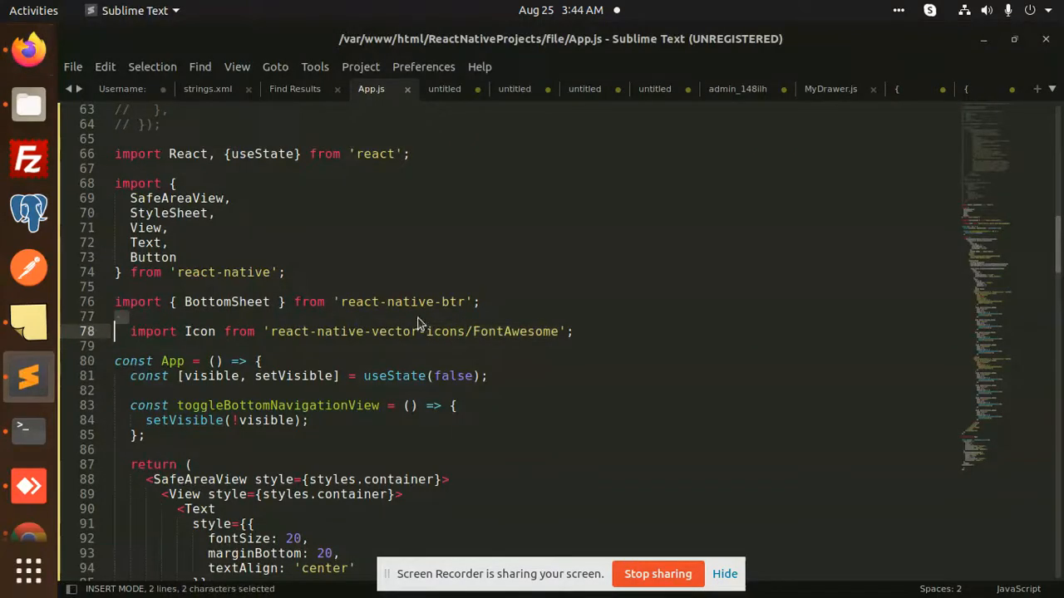
{"action": "scroll", "scroll_direction": "down", "scroll_amount": 3}
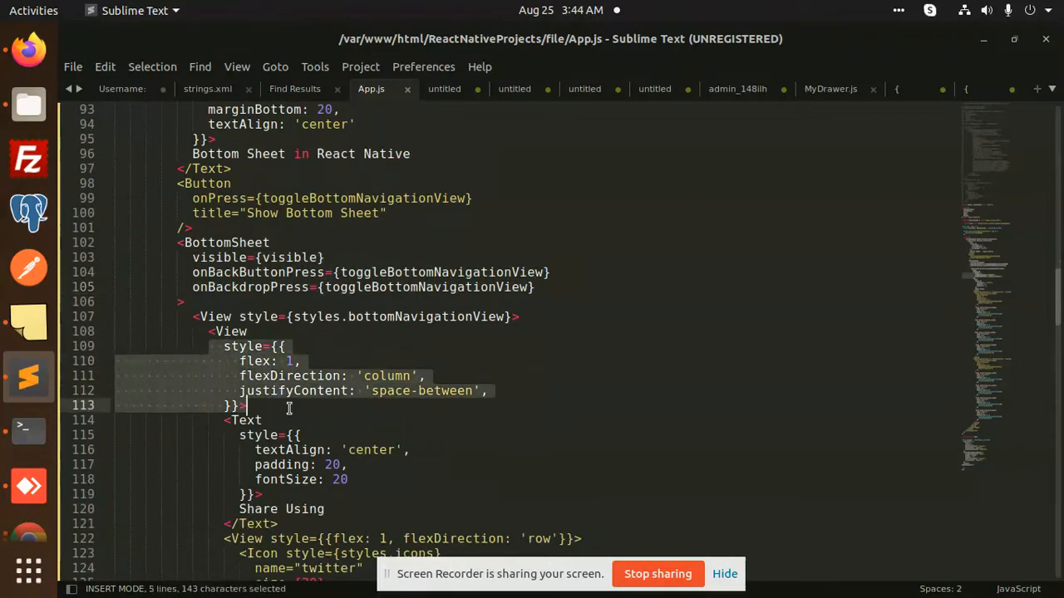
{"action": "scroll", "scroll_direction": "down", "scroll_amount": 3}
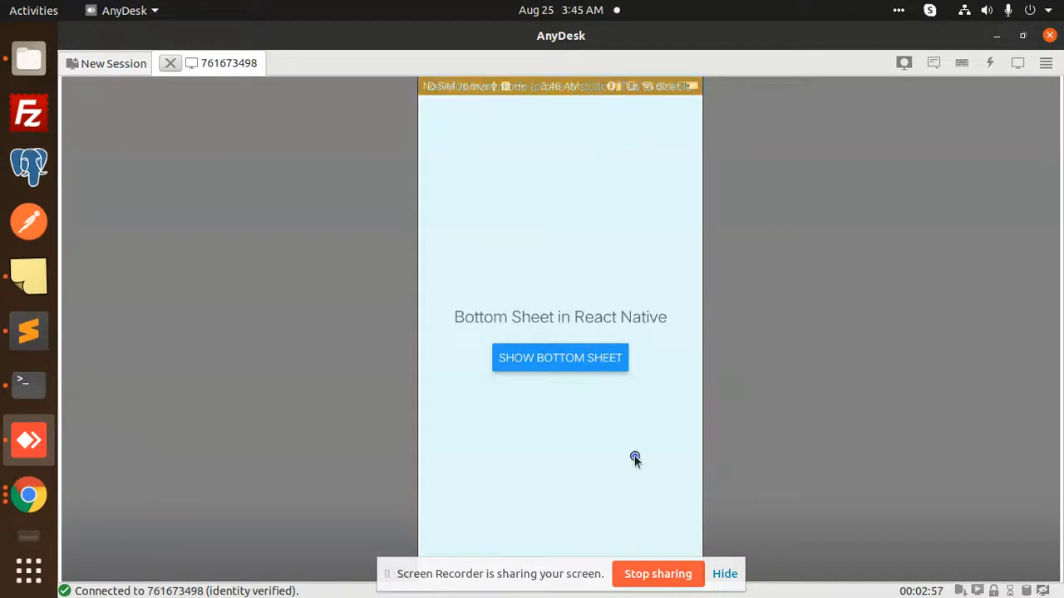
Step: On the phone, tap Show Bottom Sheet, dismiss the instagram alert, and reopen the Share Using sheet
{"action": "left_click", "coordinate": [559, 357]}
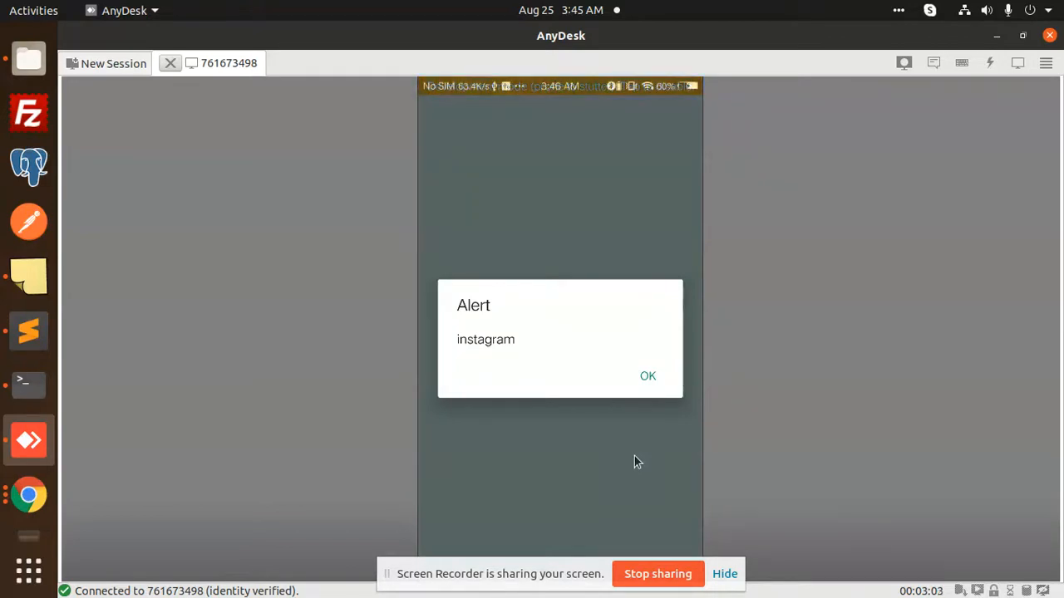
{"action": "left_click", "coordinate": [646, 376]}
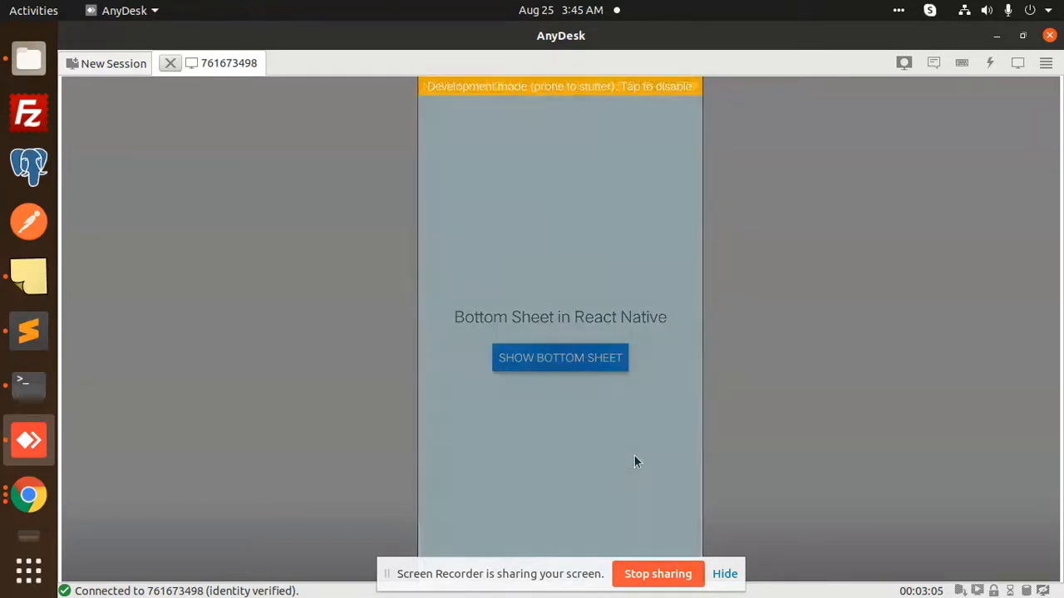
{"action": "left_click", "coordinate": [559, 358]}
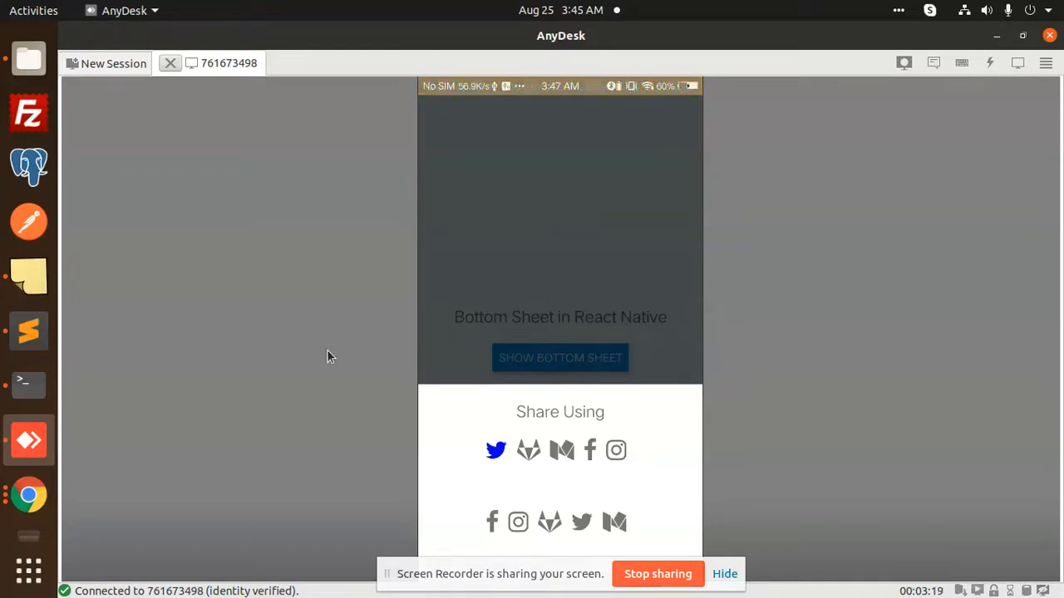
{"action": "left_click", "coordinate": [593, 333]}
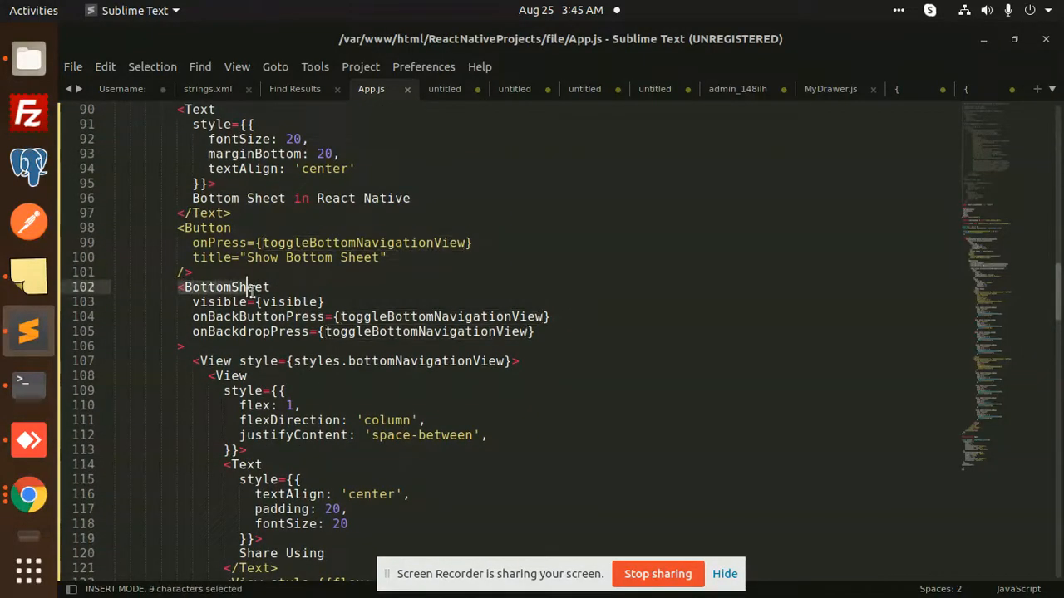
Step: Select BottomSheet in App.js and scroll through its props, toggle handler, and share icon blocks
{"action": "left_click", "coordinate": [251, 316]}
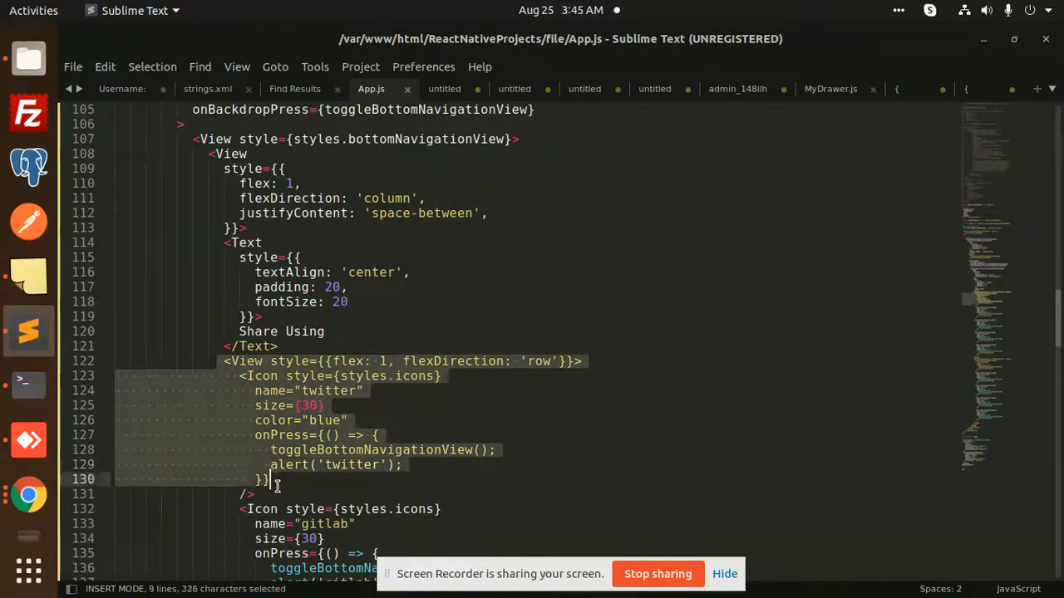
{"action": "scroll", "scroll_direction": "down", "scroll_amount": 3}
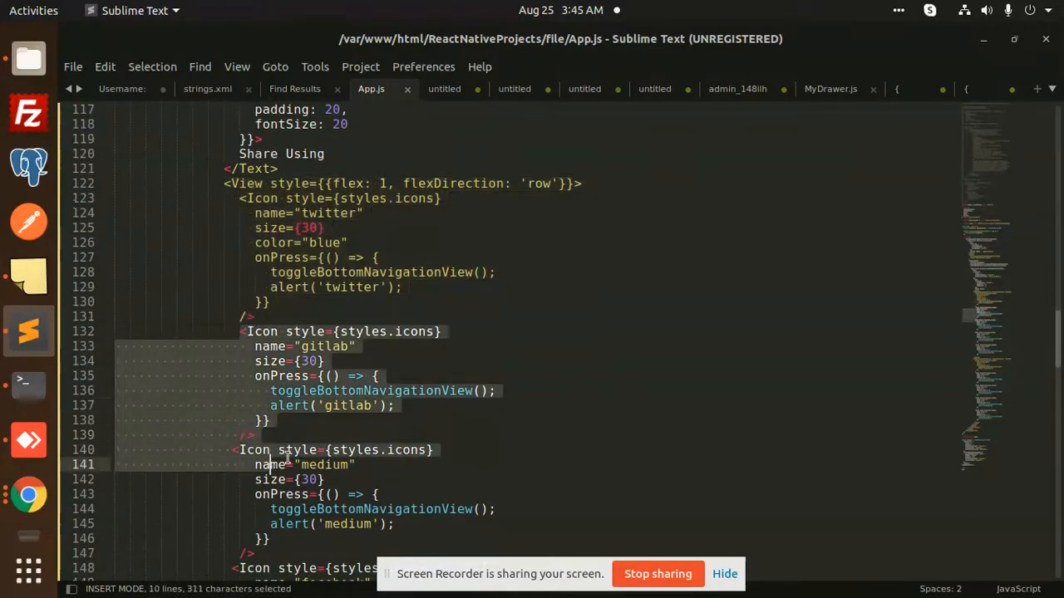
{"action": "scroll", "scroll_direction": "down", "scroll_amount": 3}
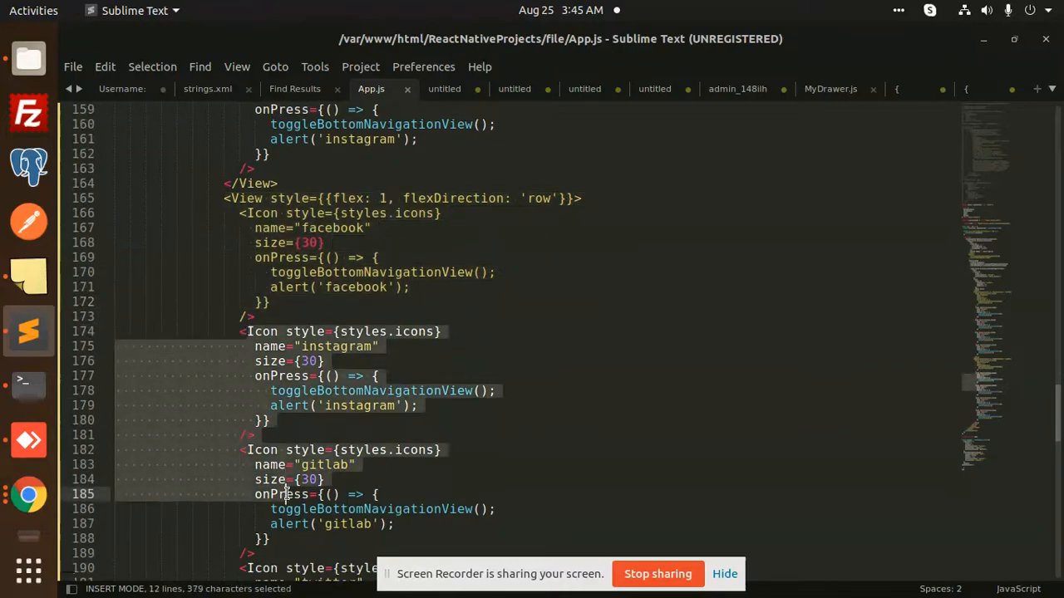
{"action": "scroll", "scroll_direction": "down", "scroll_amount": 3}
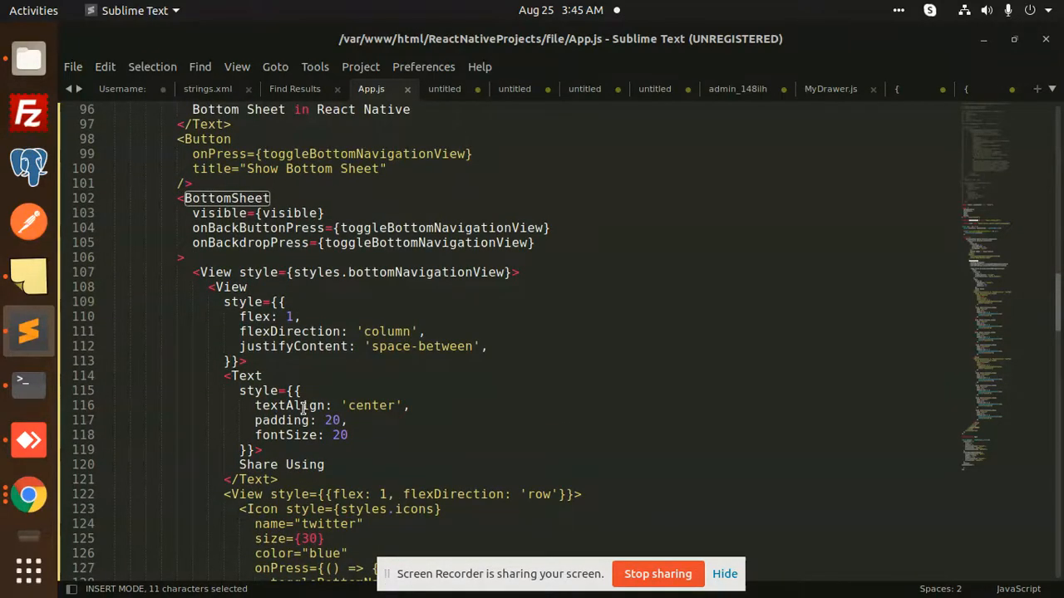
{"action": "scroll", "scroll_direction": "up", "scroll_amount": 3}
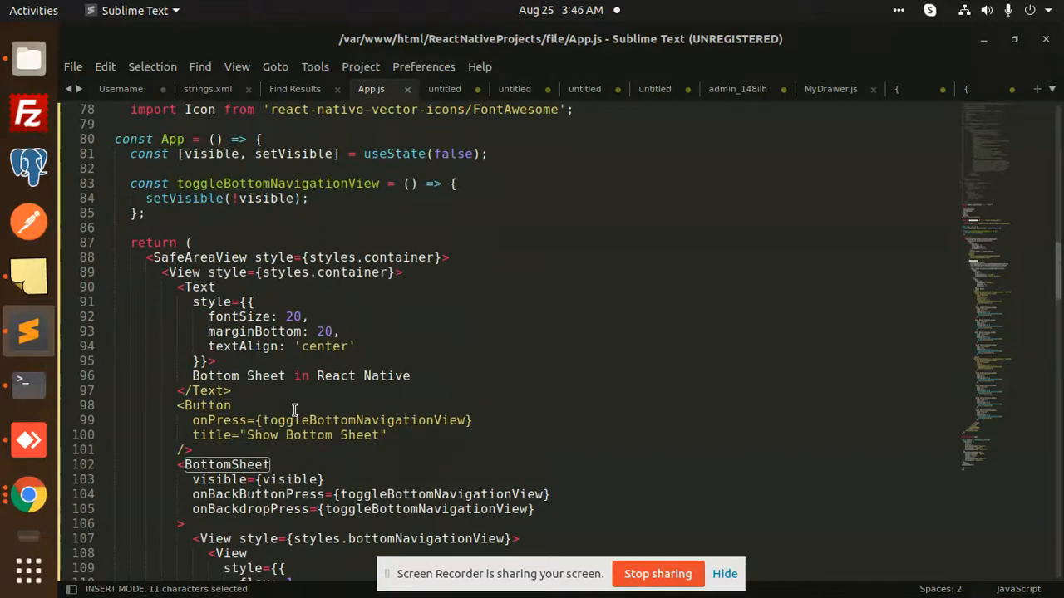
{"action": "scroll", "scroll_direction": "down", "scroll_amount": 3}
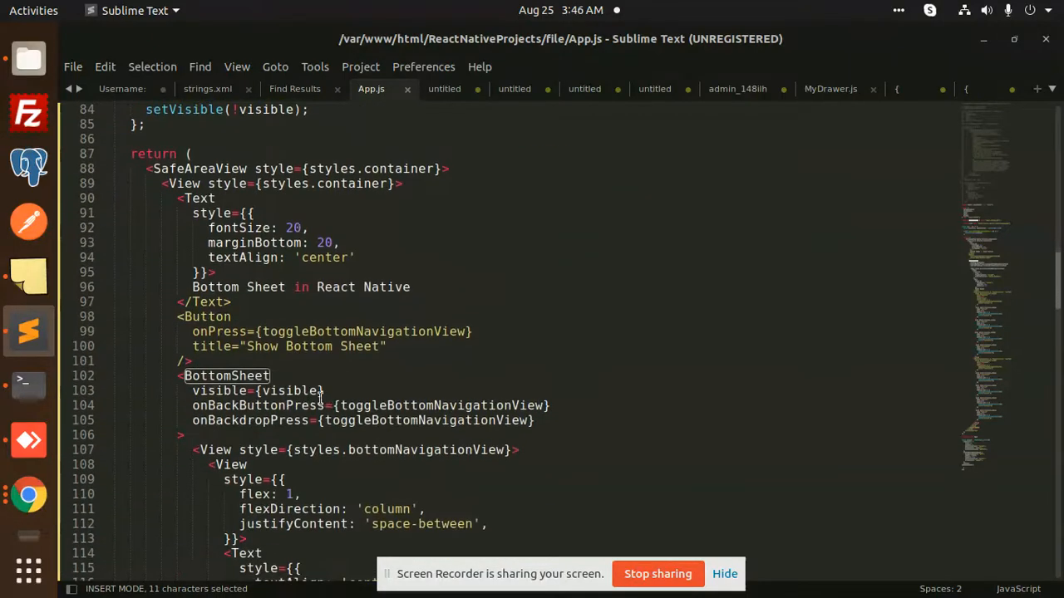
{"action": "scroll", "scroll_direction": "down", "scroll_amount": 3}
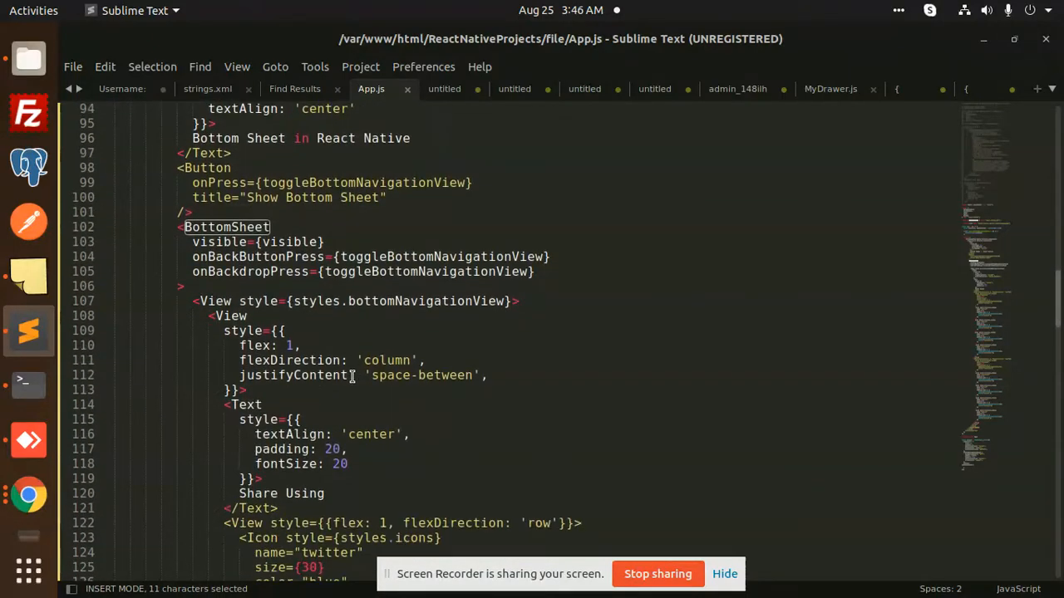
{"action": "scroll", "scroll_direction": "down", "scroll_amount": 3}
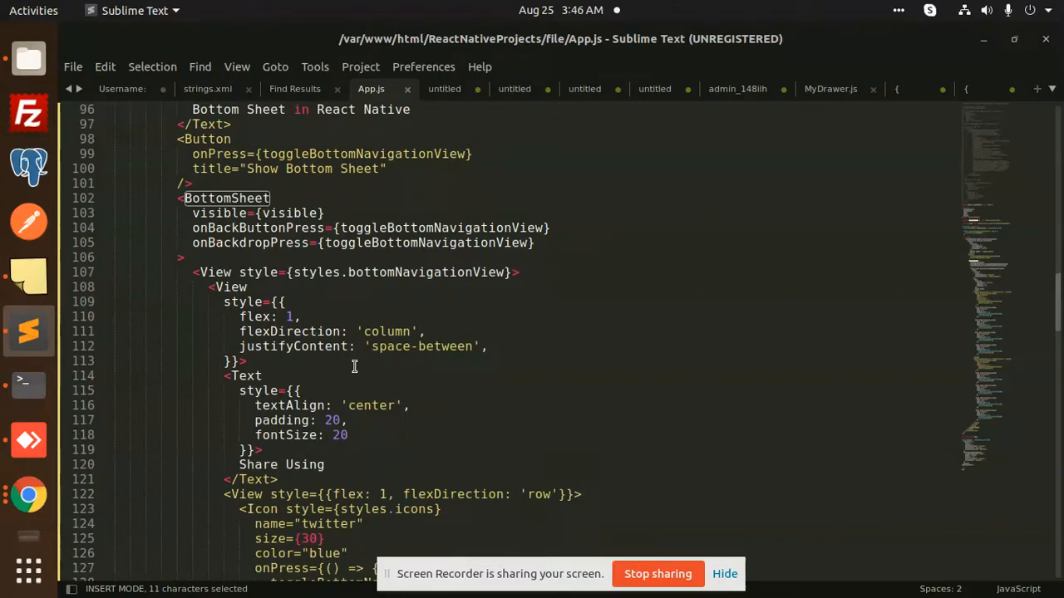
{"action": "mouse_move", "coordinate": [363, 361]}
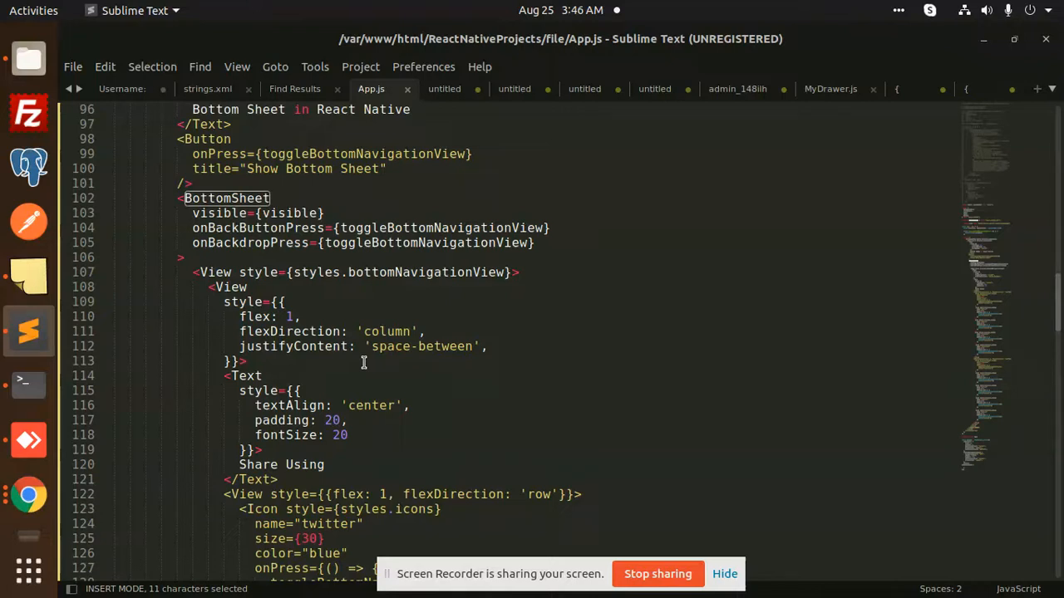
{"action": "mouse_move", "coordinate": [661, 574]}
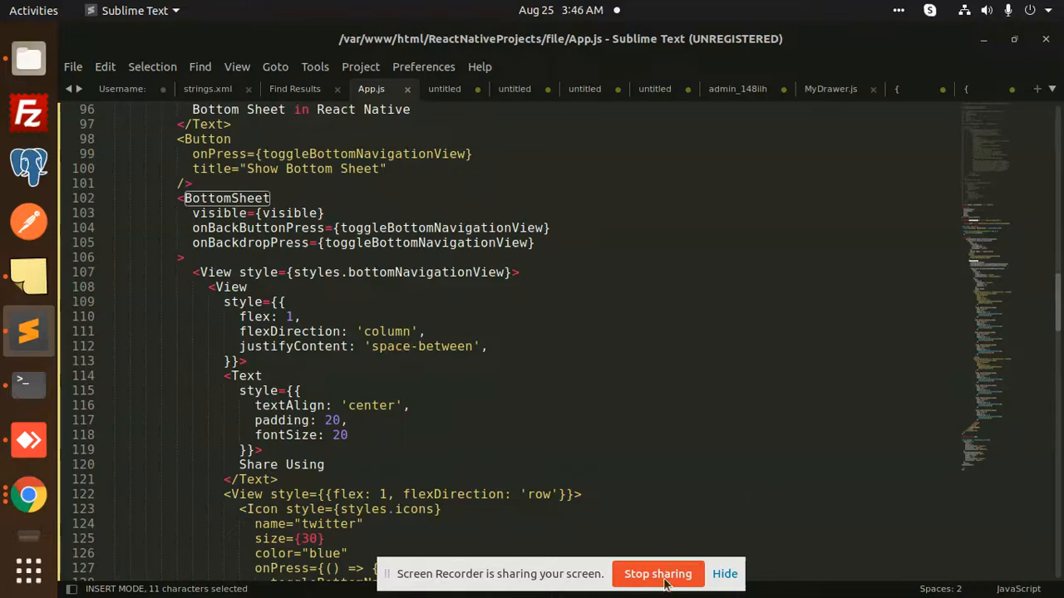